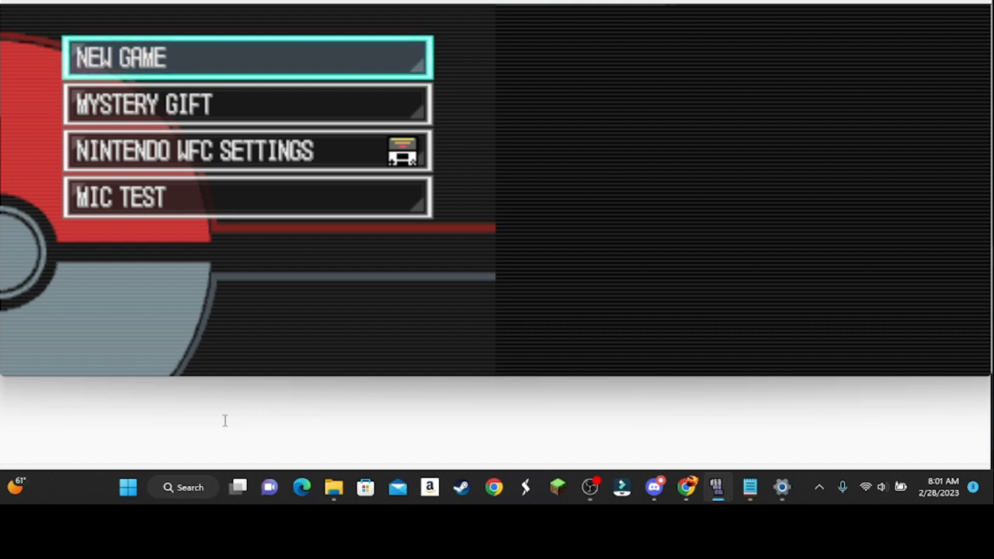
- Choose NEW GAME from the Pokémon White title menu
{"action": "left_click", "coordinate": [247, 57]}
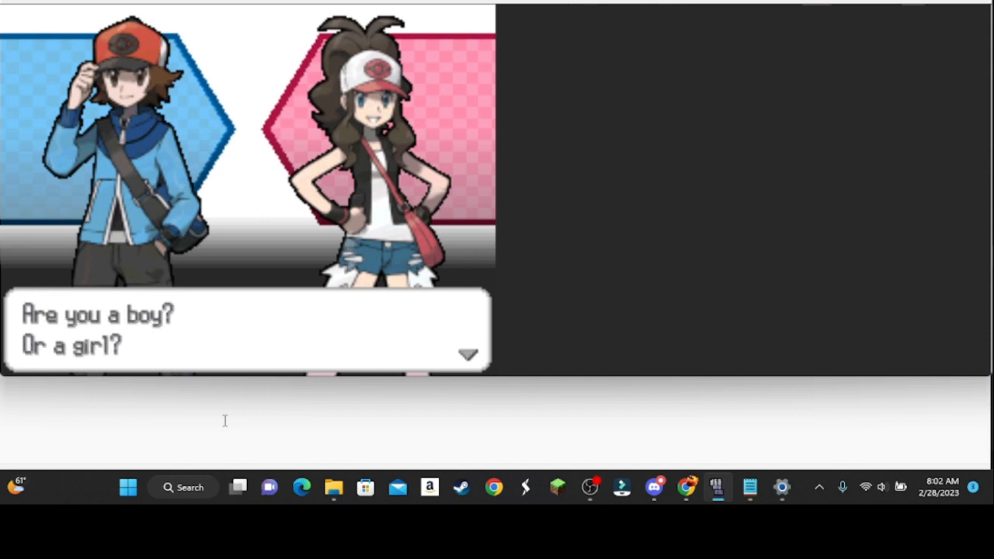
{"action": "mouse_move", "coordinate": [282, 323]}
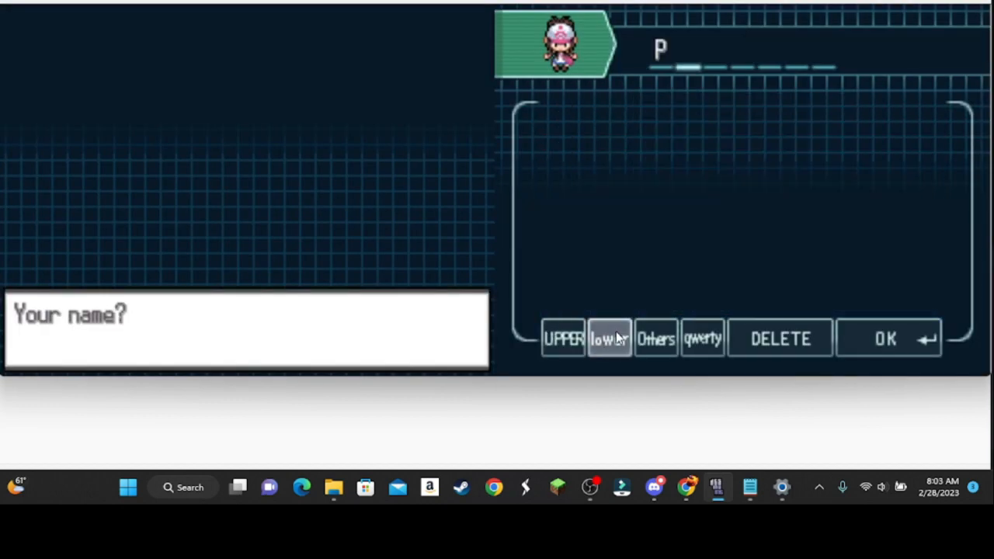
- Finish entering the player name 'Phoenix' in lowercase and confirm with OK
{"action": "left_click", "coordinate": [610, 340]}
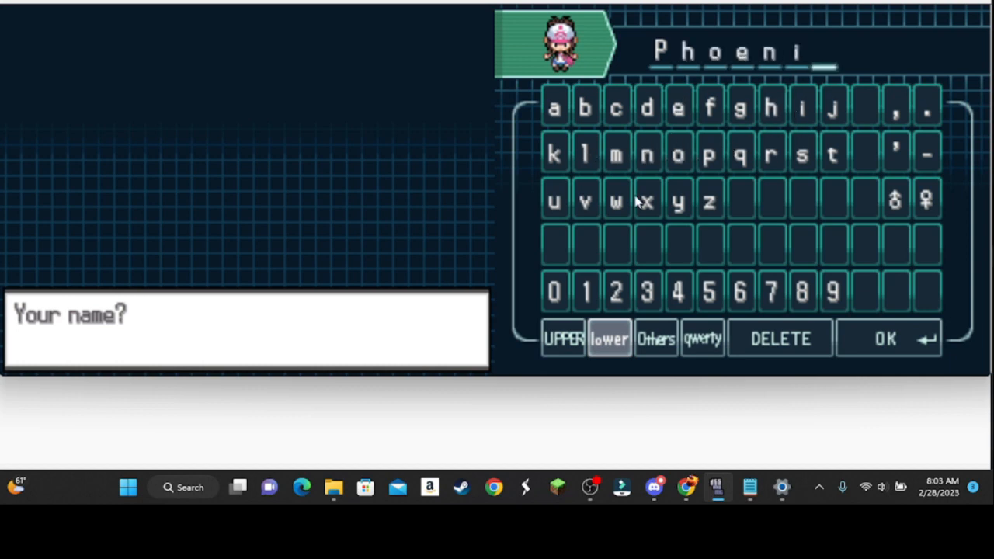
{"action": "left_click", "coordinate": [646, 201]}
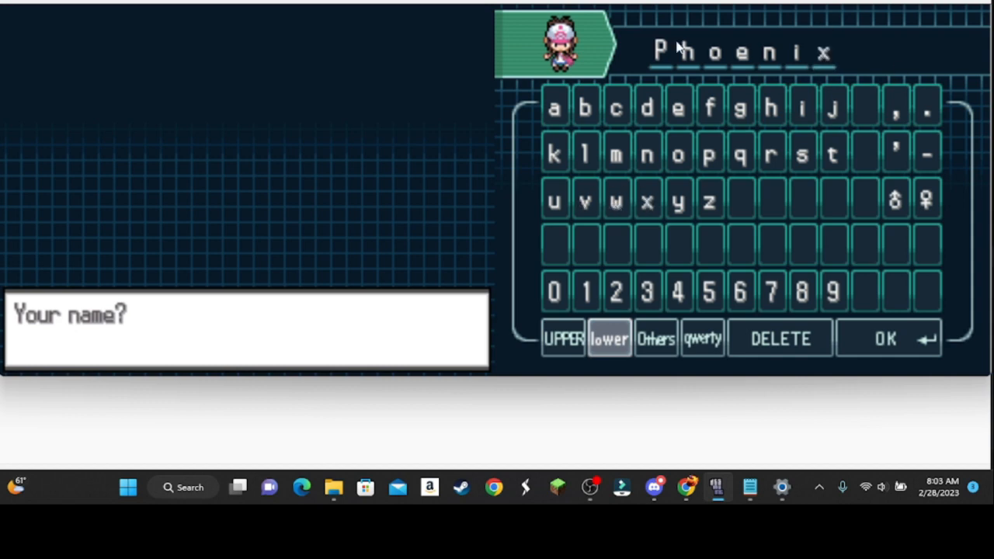
{"action": "left_click", "coordinate": [885, 338]}
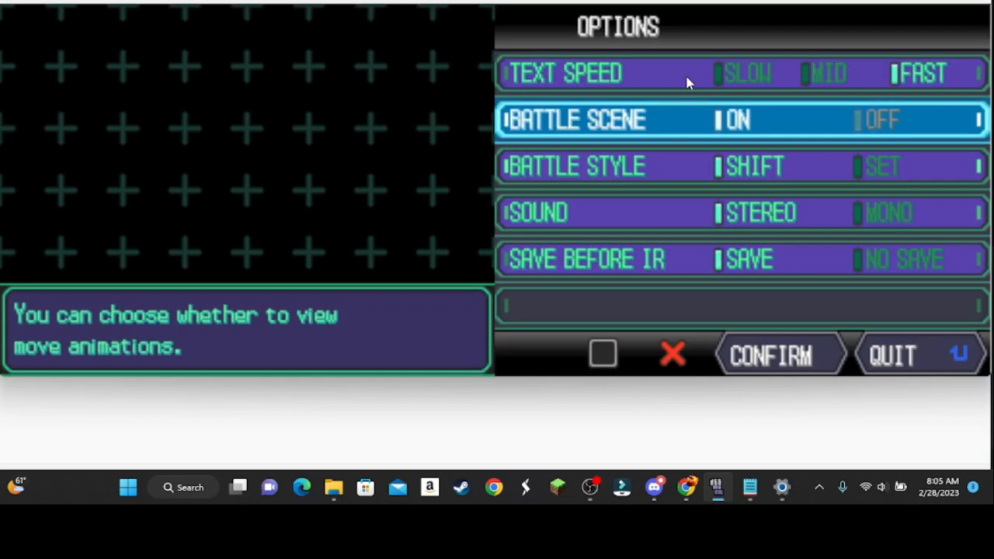
- Move down and open the bag from the touch-screen menu
{"action": "key", "text": "down"}
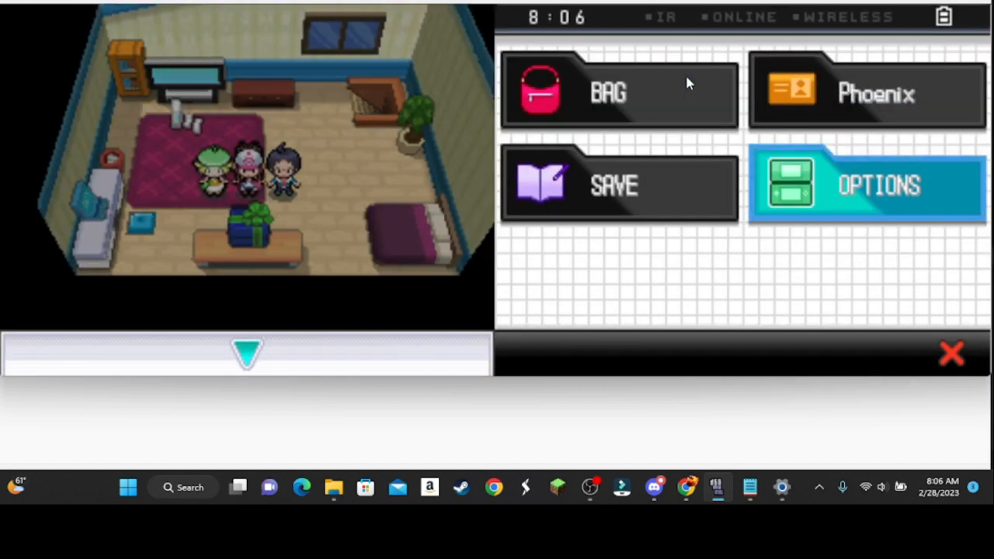
{"action": "left_click", "coordinate": [618, 92]}
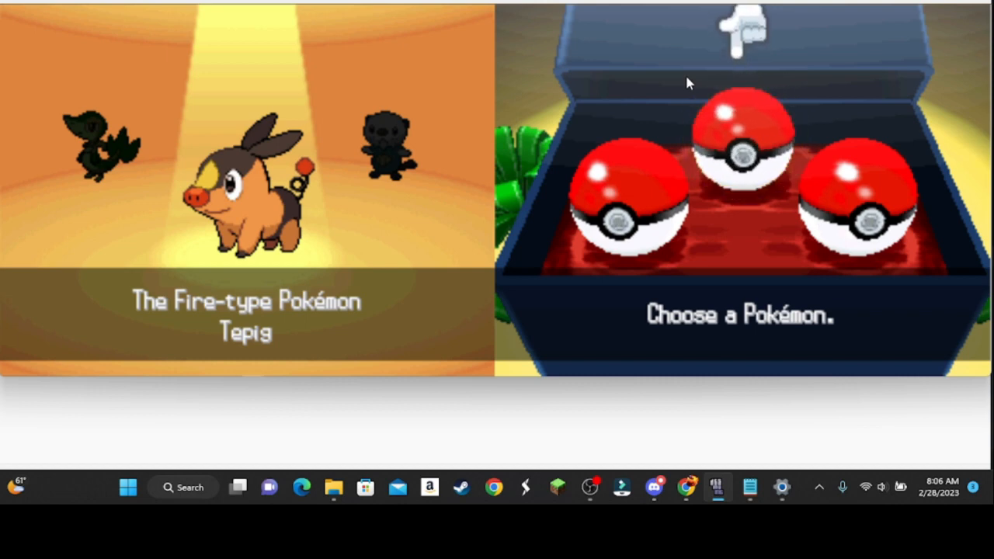
- Preview one of the starter Pokémon in the gift box
{"action": "left_click", "coordinate": [742, 152]}
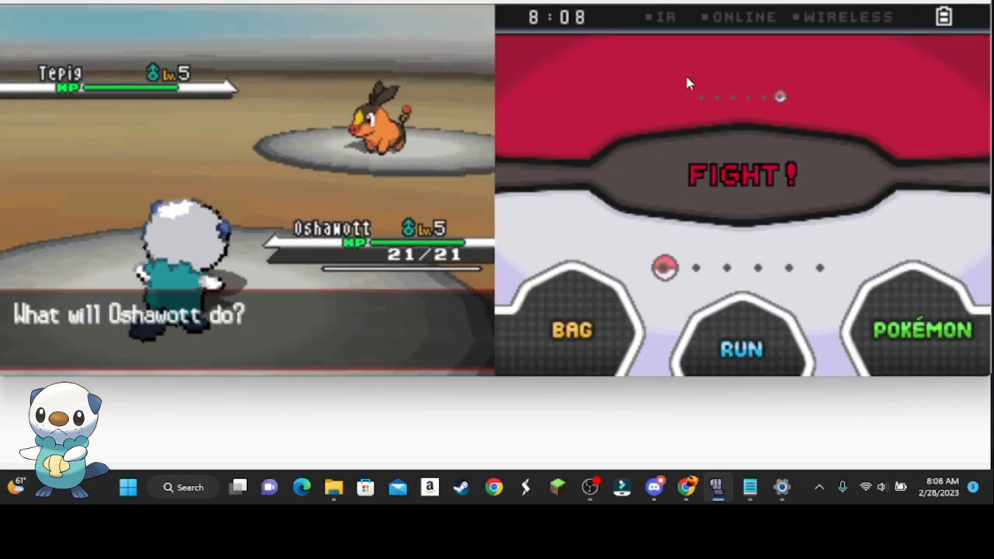
- Attack the Lv.5 Tepig with Oshawott's Tackle
{"action": "left_click", "coordinate": [742, 175]}
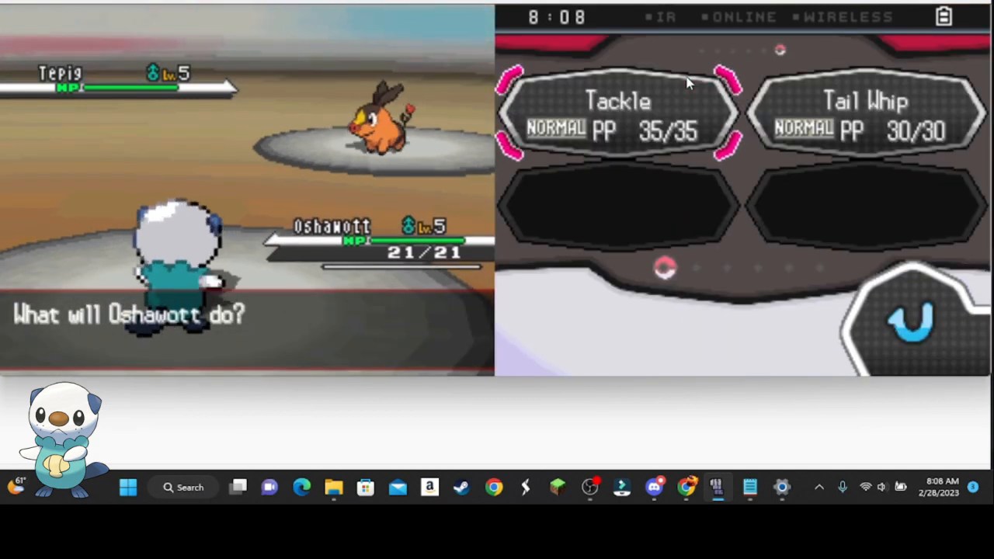
{"action": "left_click", "coordinate": [618, 113]}
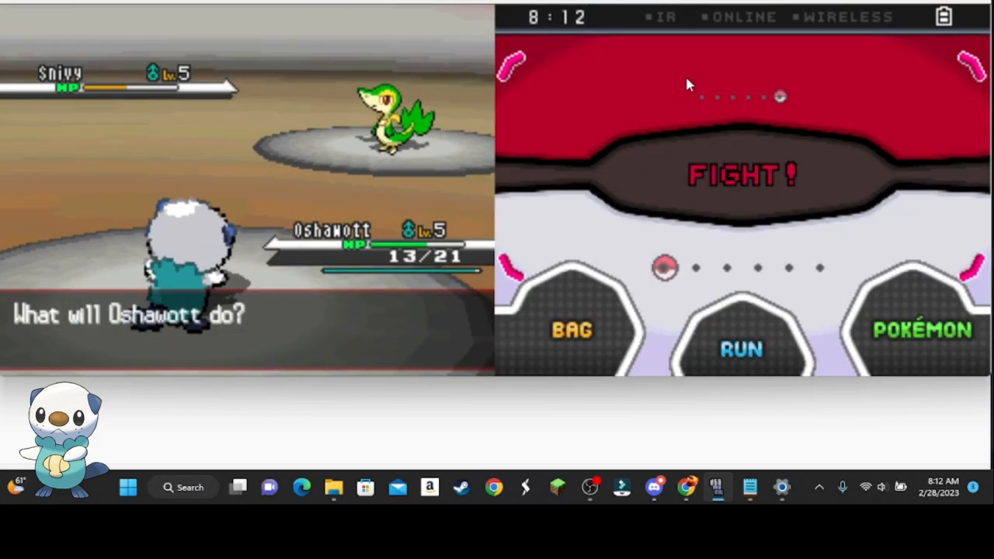
- Choose FIGHT against Snivy on two consecutive turns
{"action": "left_click", "coordinate": [742, 175]}
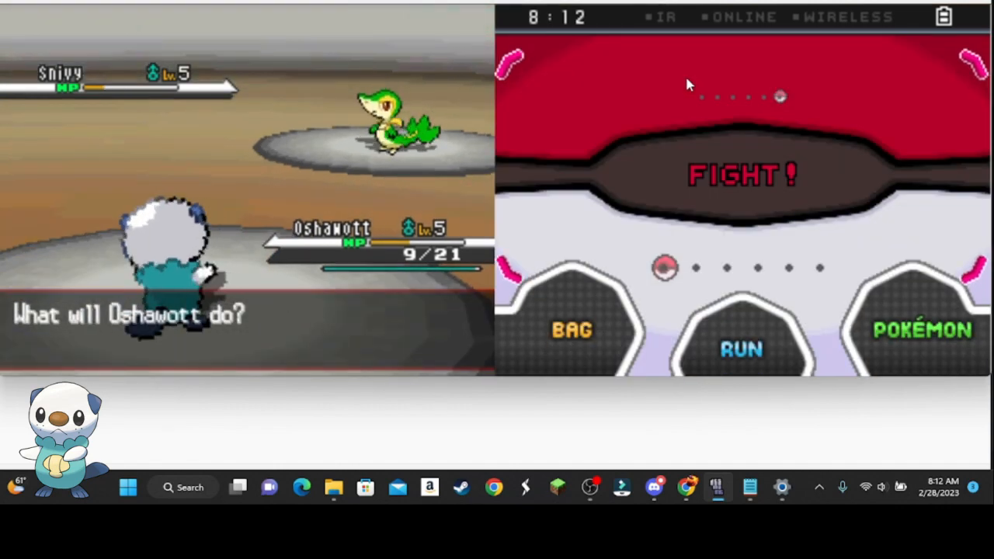
{"action": "left_click", "coordinate": [742, 174]}
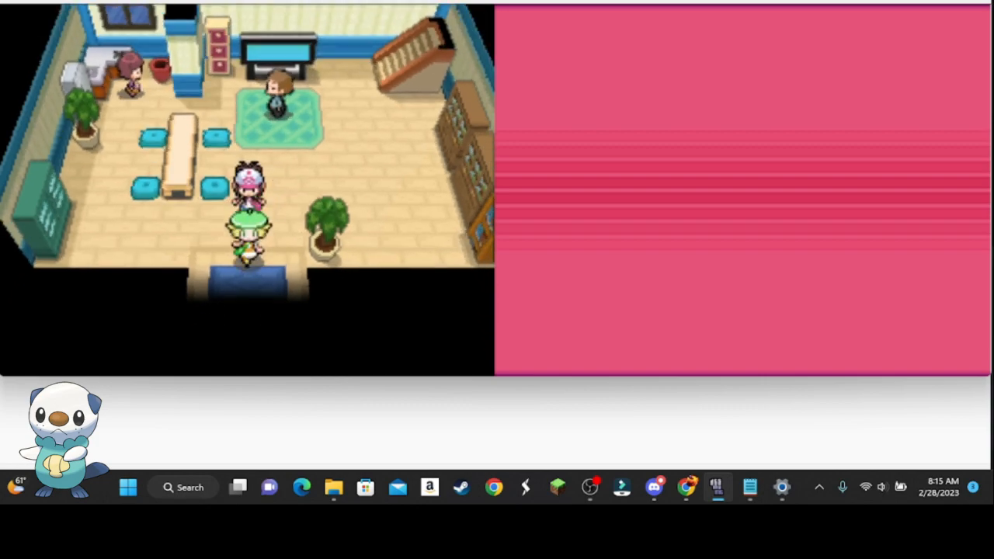
- Walk Phoenix out of the house onto the town path
{"action": "key", "text": "Up"}
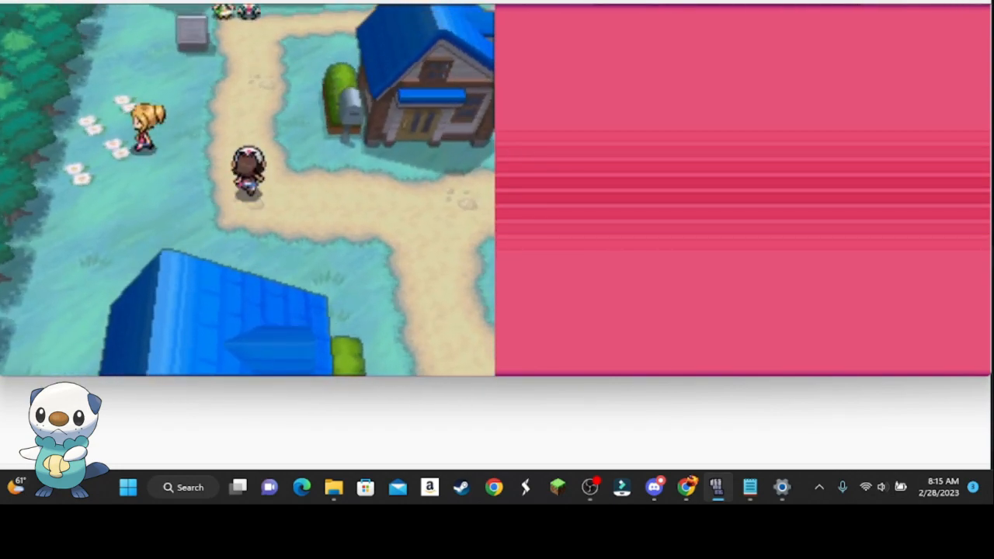
- Walk Phoenix through town toward the professor's lab
{"action": "key", "text": "Up"}
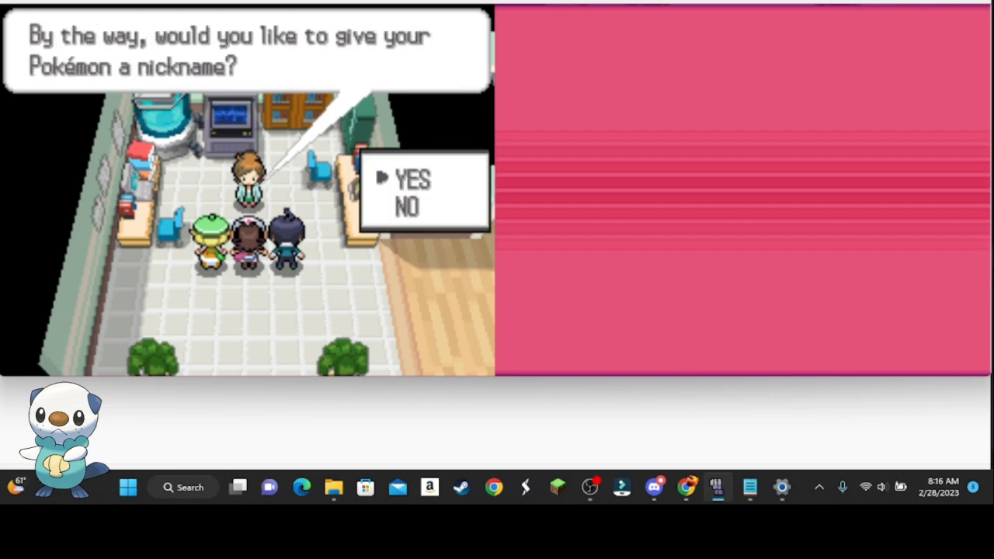
- Accept nicknaming Oshawott, spell 'Kai' and confirm it
{"action": "left_click", "coordinate": [412, 178]}
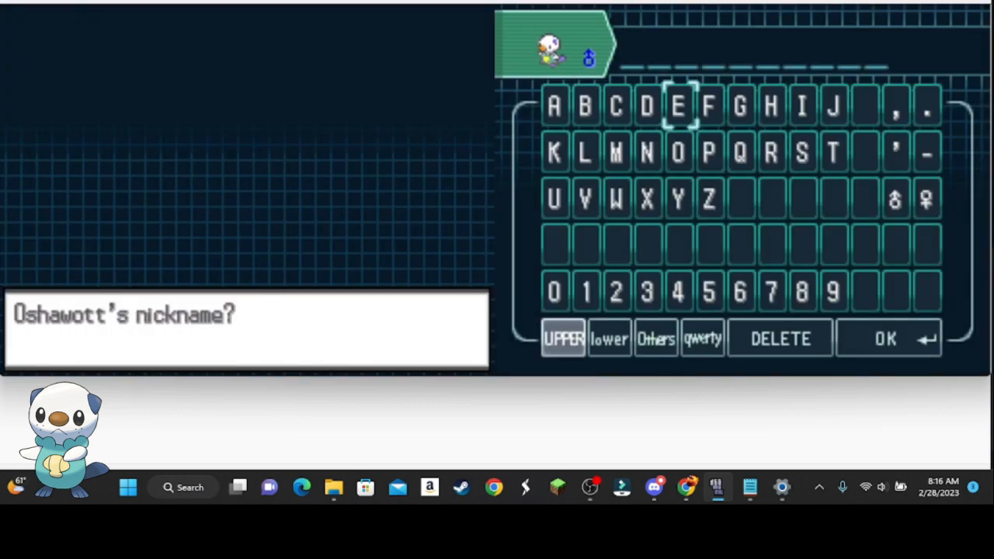
{"action": "left_click", "coordinate": [553, 152]}
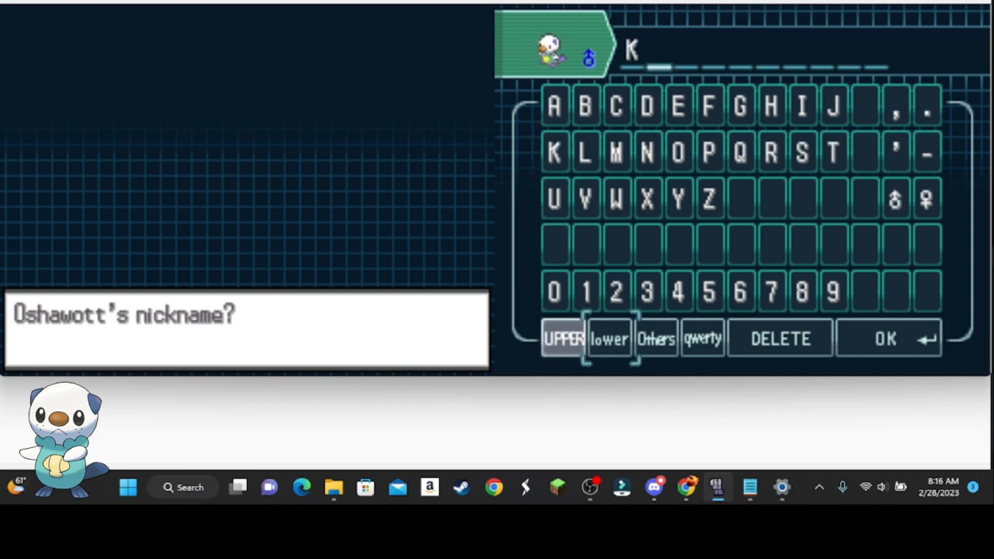
{"action": "left_click", "coordinate": [609, 340]}
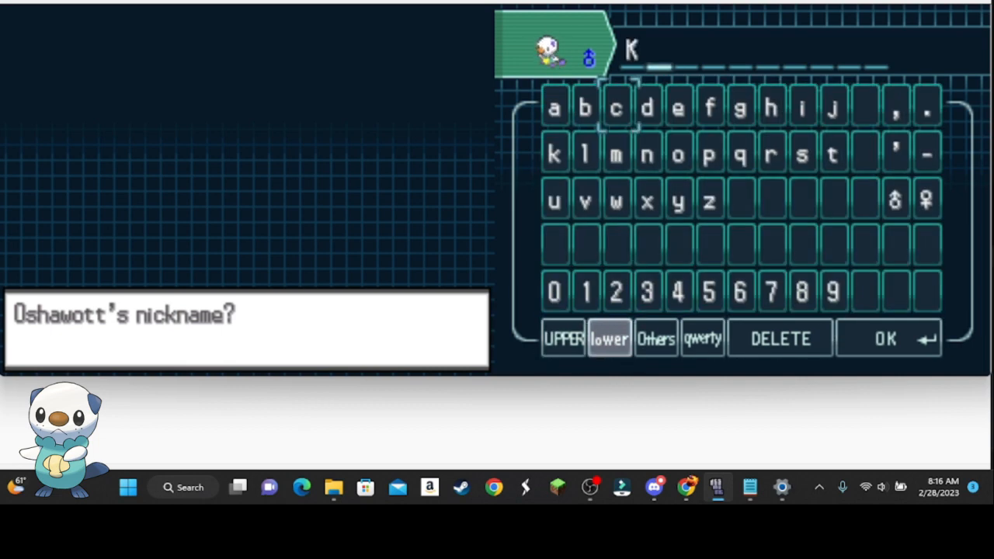
{"action": "left_click", "coordinate": [554, 107]}
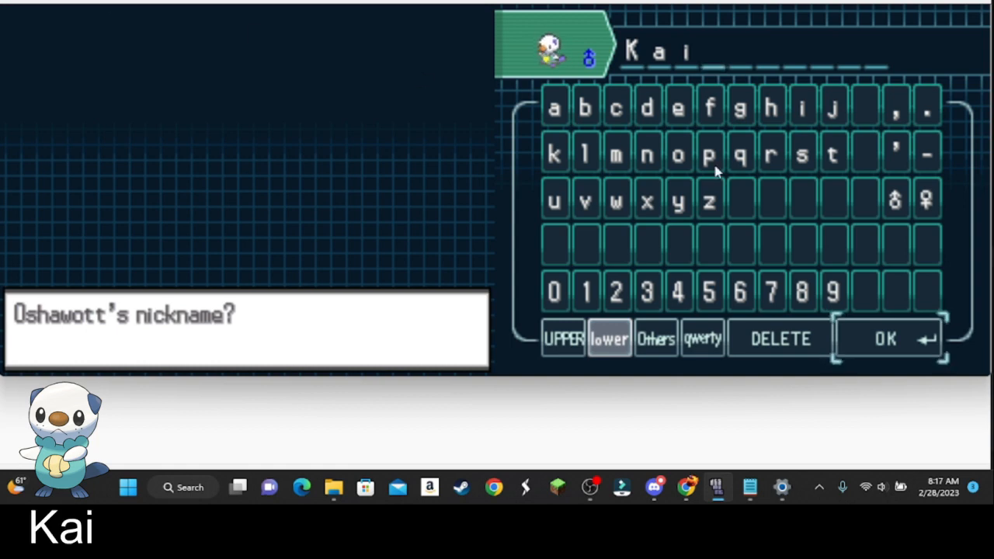
{"action": "left_click", "coordinate": [887, 339]}
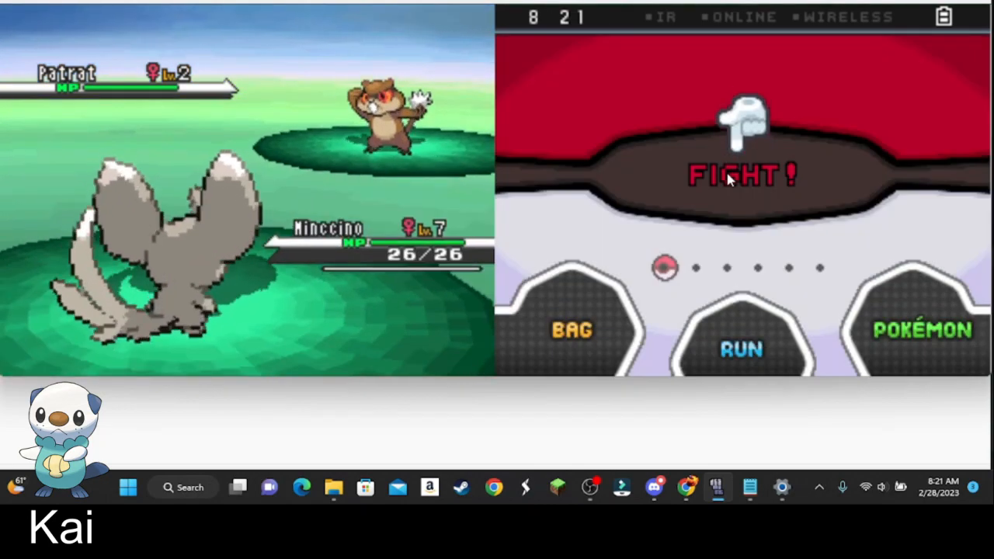
- Attack the wild Patrat with Minccino's Pound
{"action": "left_click", "coordinate": [741, 174]}
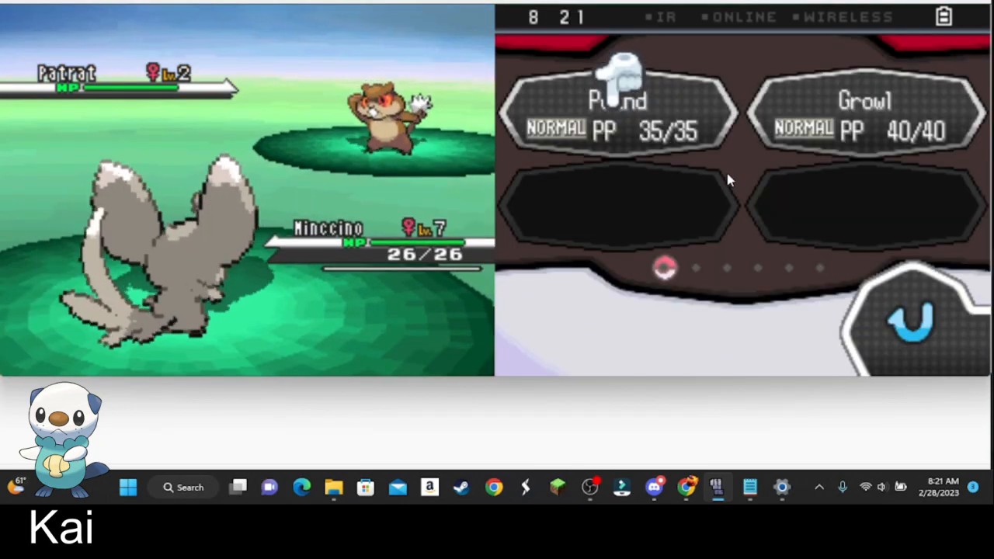
{"action": "left_click", "coordinate": [616, 101]}
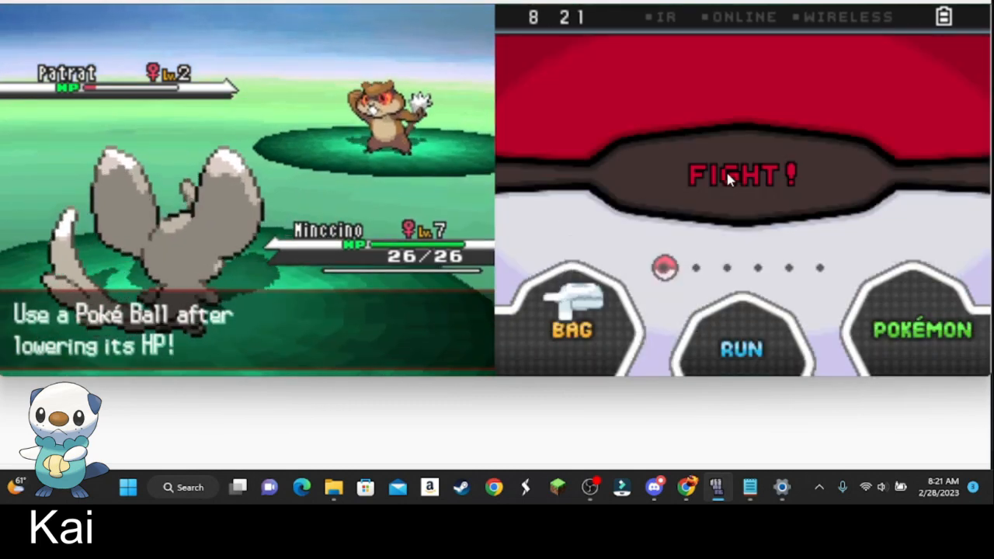
- Throw a Poké Ball from the bag at the wild Patrat
{"action": "left_click", "coordinate": [571, 318]}
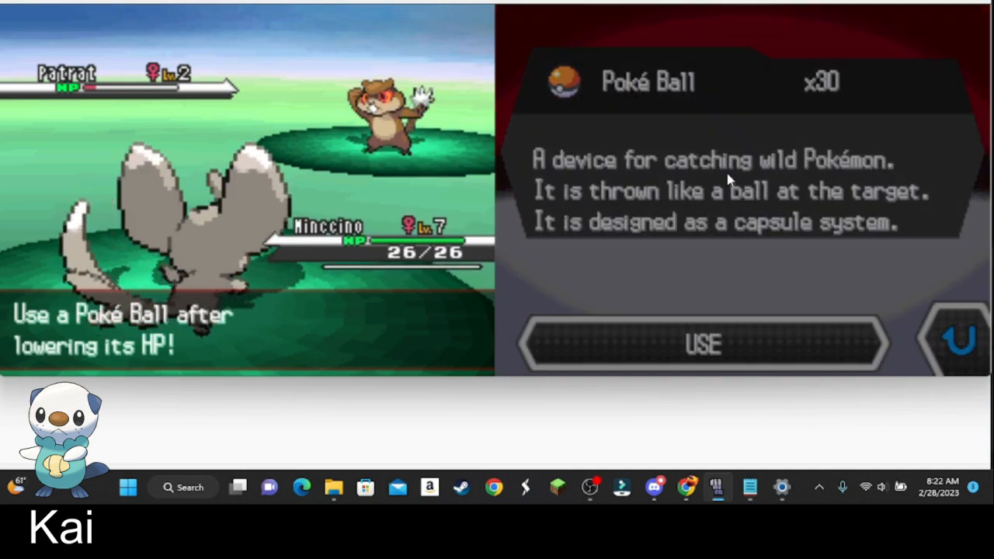
{"action": "left_click", "coordinate": [701, 344]}
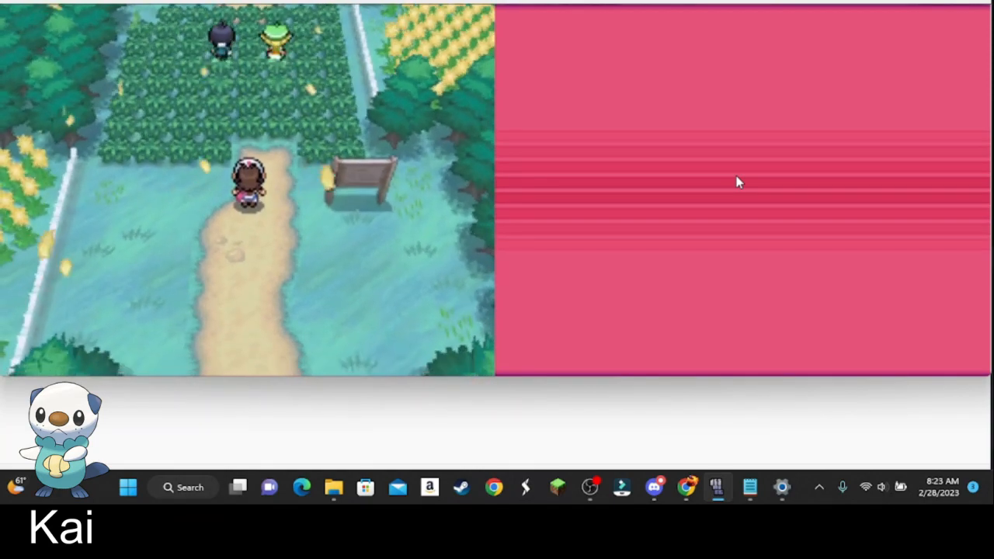
- Bring OBS Studio forward to check the recording, still running at about 25 minutes
{"action": "key", "text": "Up"}
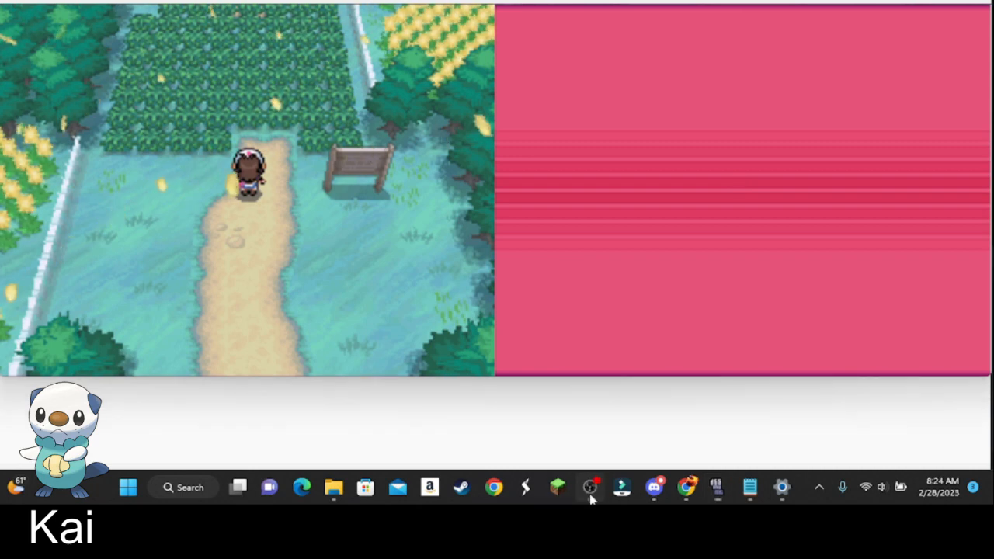
{"action": "left_click", "coordinate": [590, 487]}
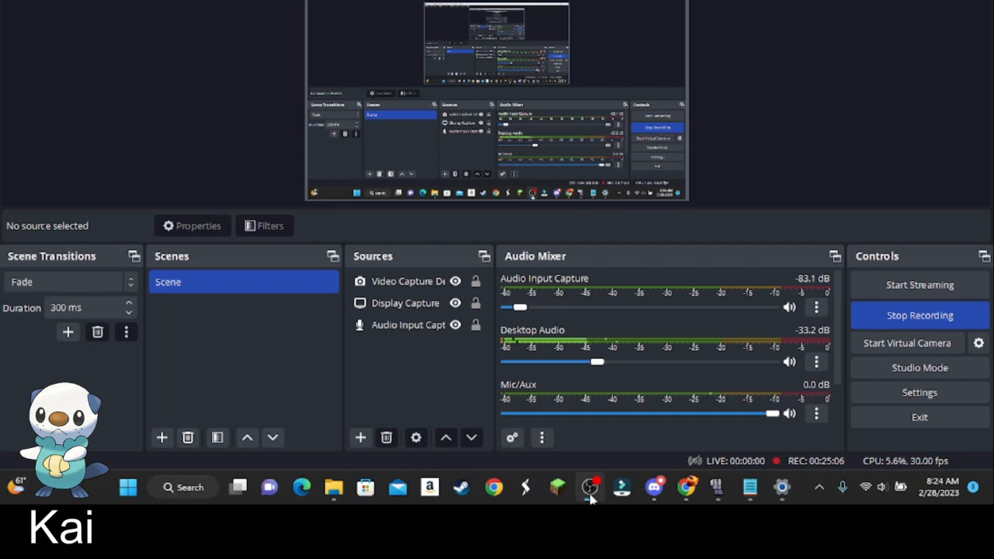
- Return to the game and view Kai's moves against the Lv.3 Lillipup without attacking
{"action": "left_click", "coordinate": [590, 488]}
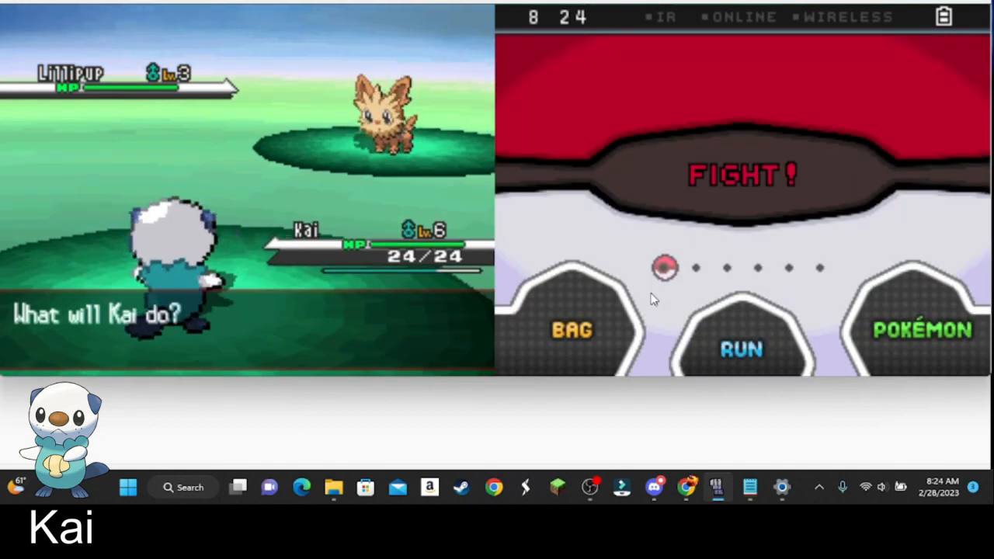
{"action": "left_click", "coordinate": [741, 174]}
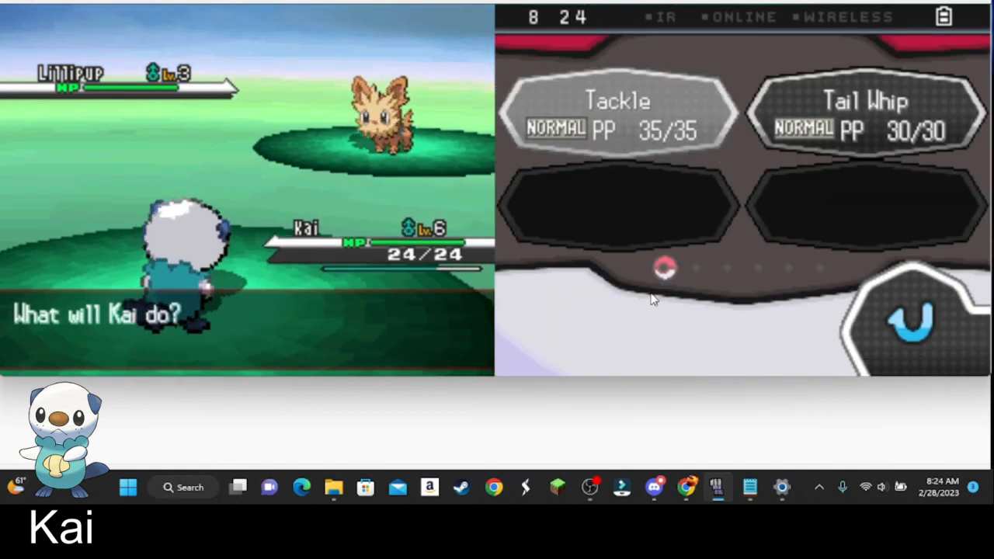
{"action": "left_click", "coordinate": [616, 112]}
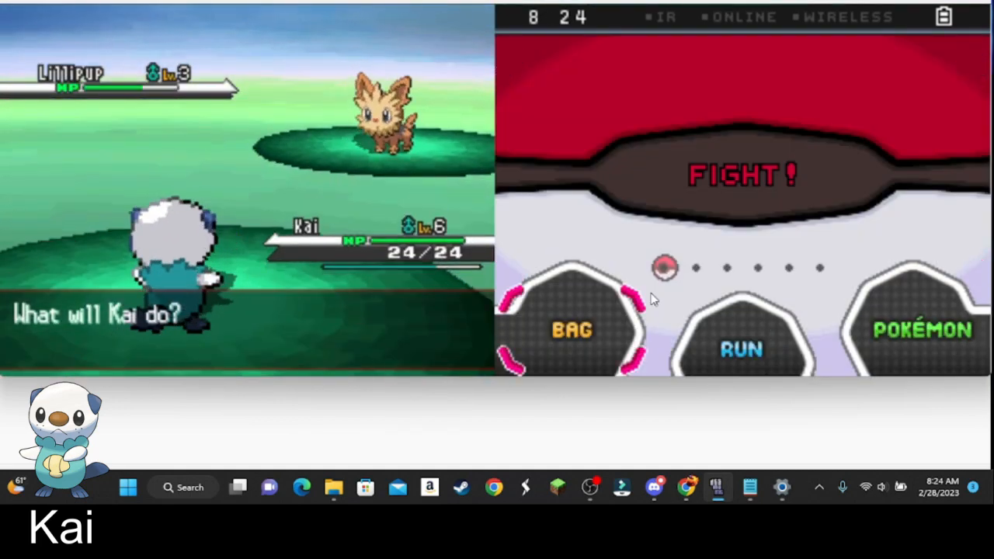
- Open the bag, check the empty HP/PP Restore pocket, and back out
{"action": "left_click", "coordinate": [571, 329]}
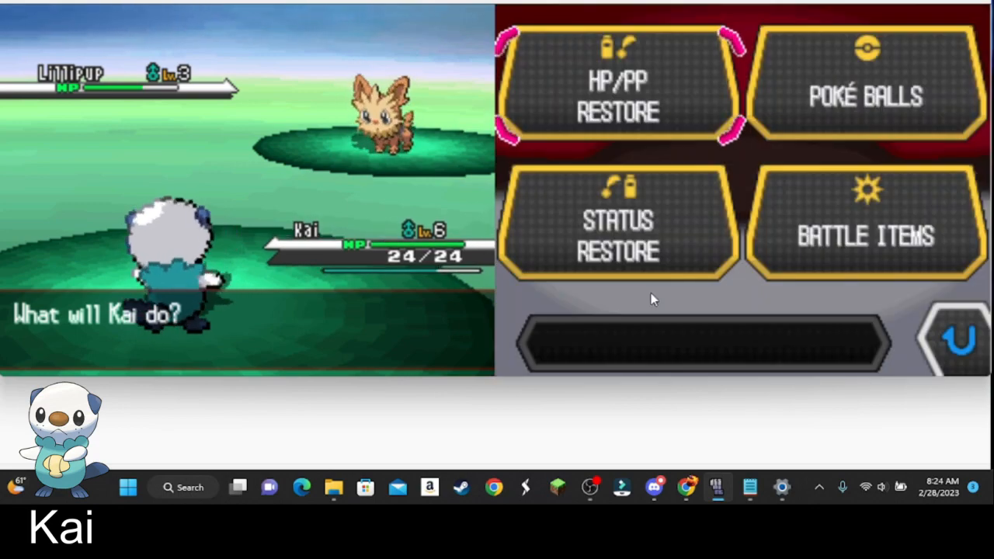
{"action": "left_click", "coordinate": [618, 86]}
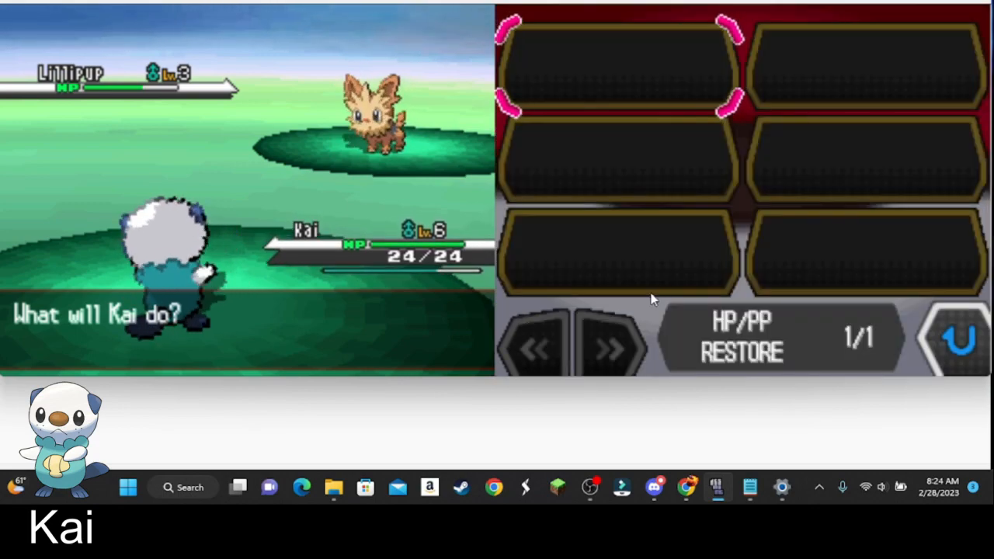
{"action": "left_click", "coordinate": [610, 346]}
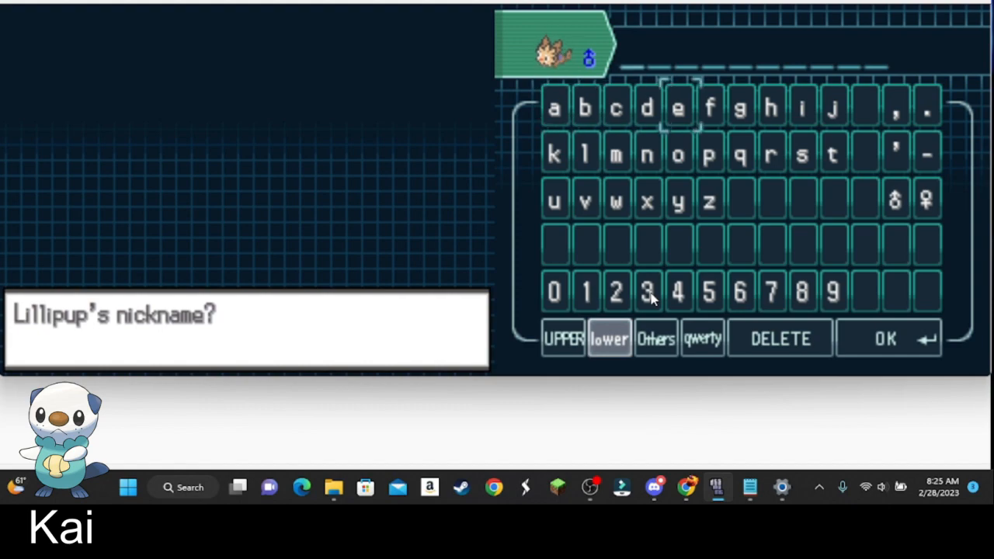
- Nickname the caught Lillipup 'Iggy' and confirm
{"action": "left_click", "coordinate": [563, 338]}
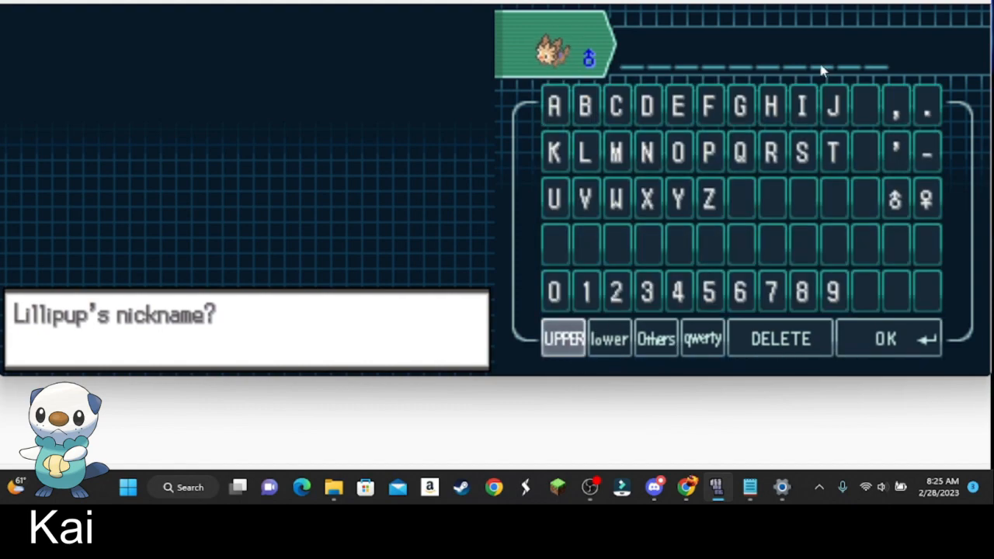
{"action": "left_click", "coordinate": [608, 339]}
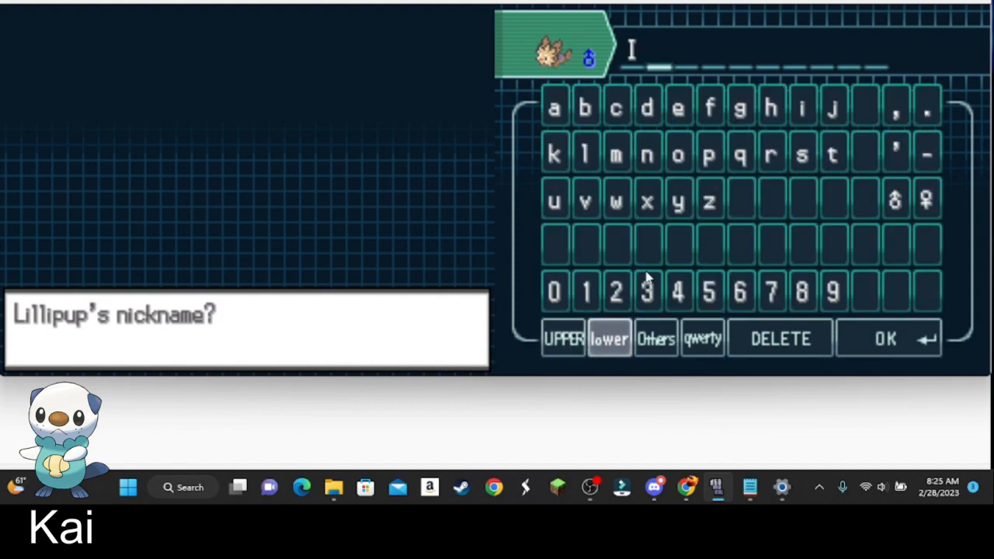
{"action": "left_click", "coordinate": [740, 106]}
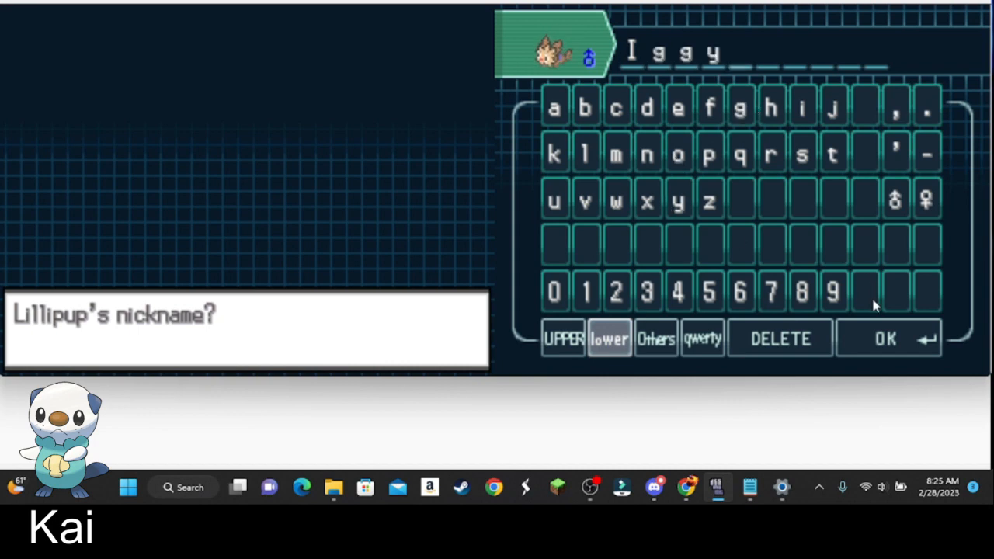
{"action": "left_click", "coordinate": [885, 339]}
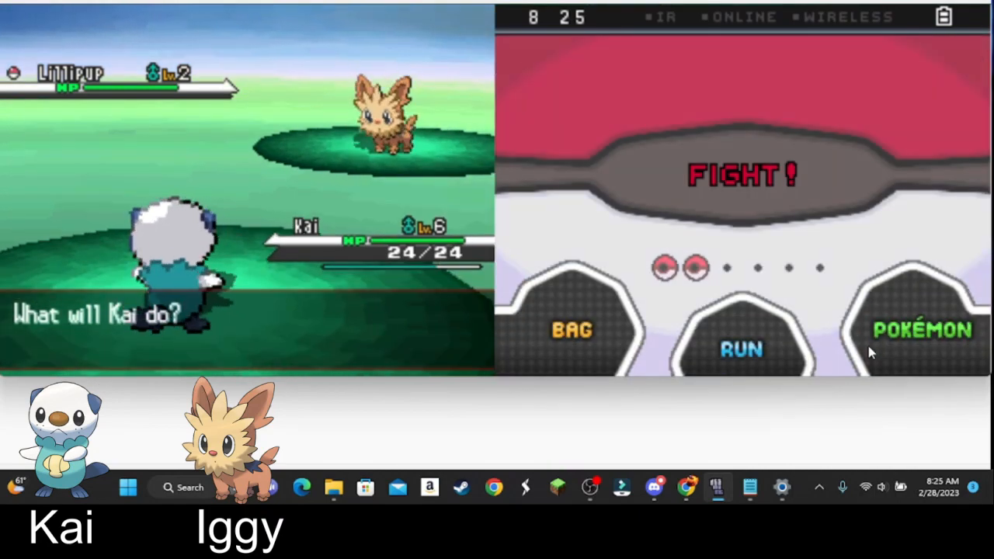
- Attack the wild Patrat repeatedly until it faints and Kai reaches Lv.7
{"action": "left_click", "coordinate": [741, 175]}
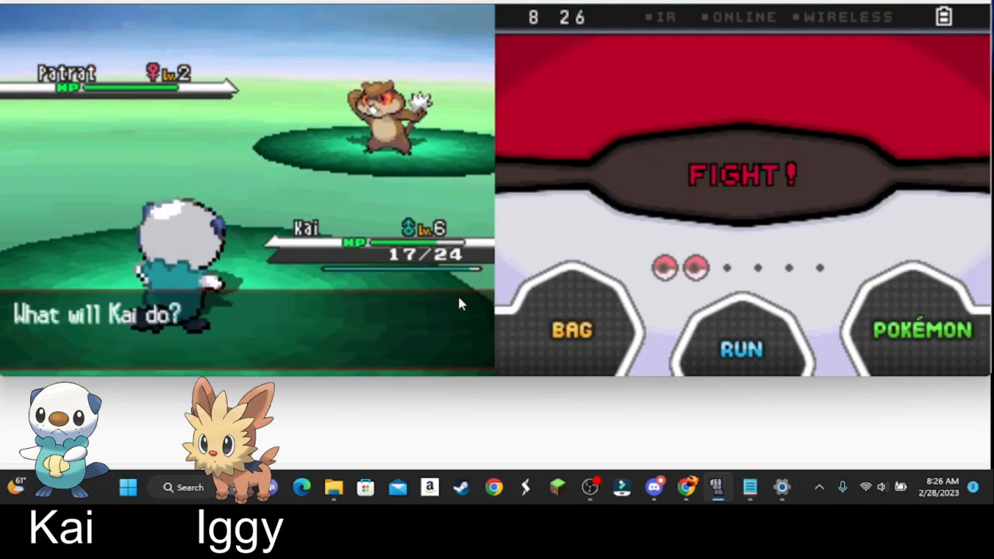
{"action": "left_click", "coordinate": [740, 174]}
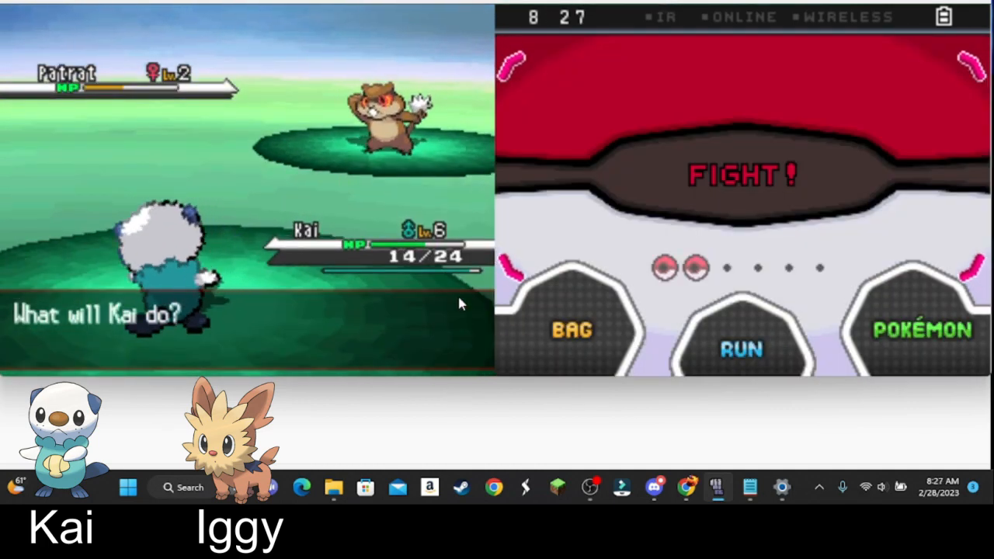
{"action": "left_click", "coordinate": [742, 175]}
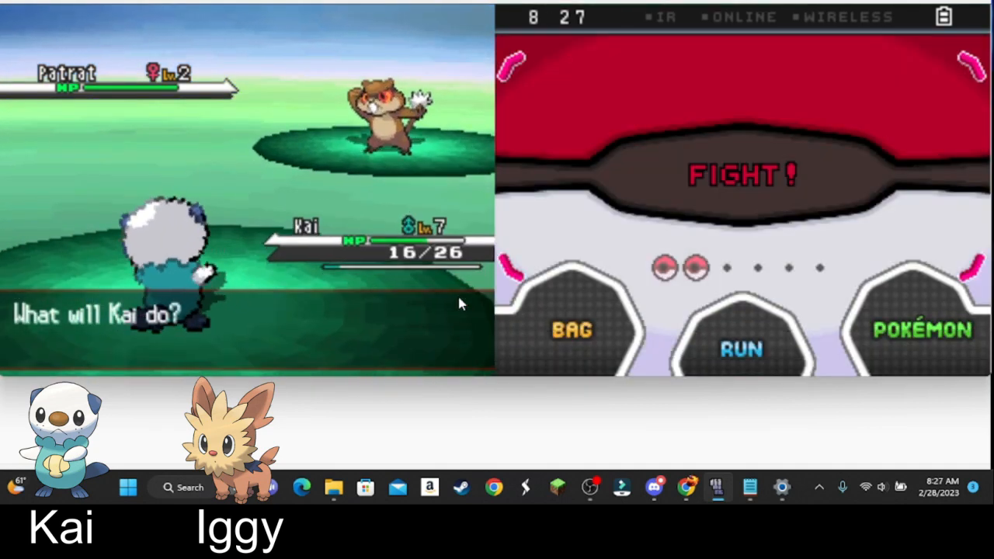
{"action": "left_click", "coordinate": [742, 174]}
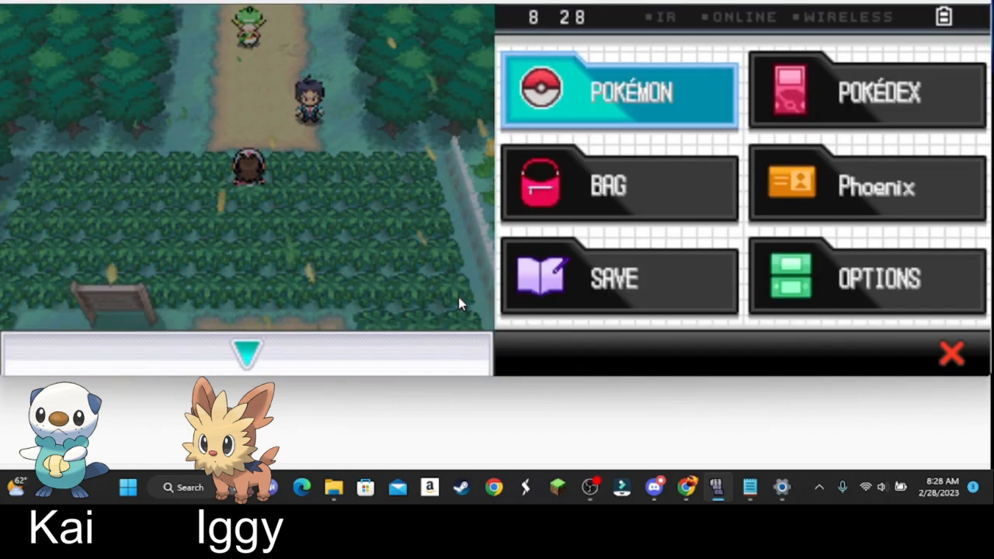
- Open the party list to check Kai's and Iggy's summaries, then return to the route
{"action": "left_click", "coordinate": [620, 91]}
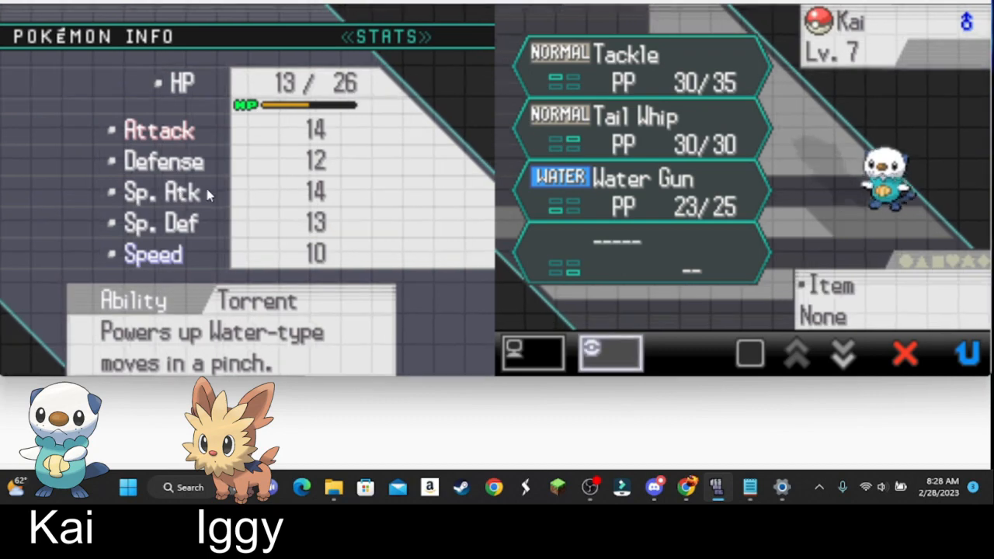
{"action": "mouse_move", "coordinate": [303, 190]}
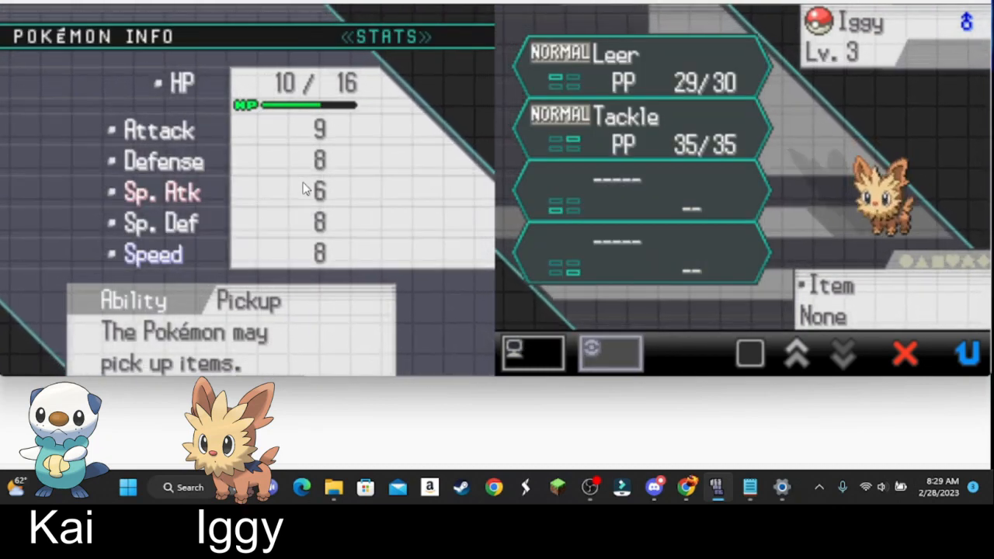
{"action": "mouse_move", "coordinate": [955, 361]}
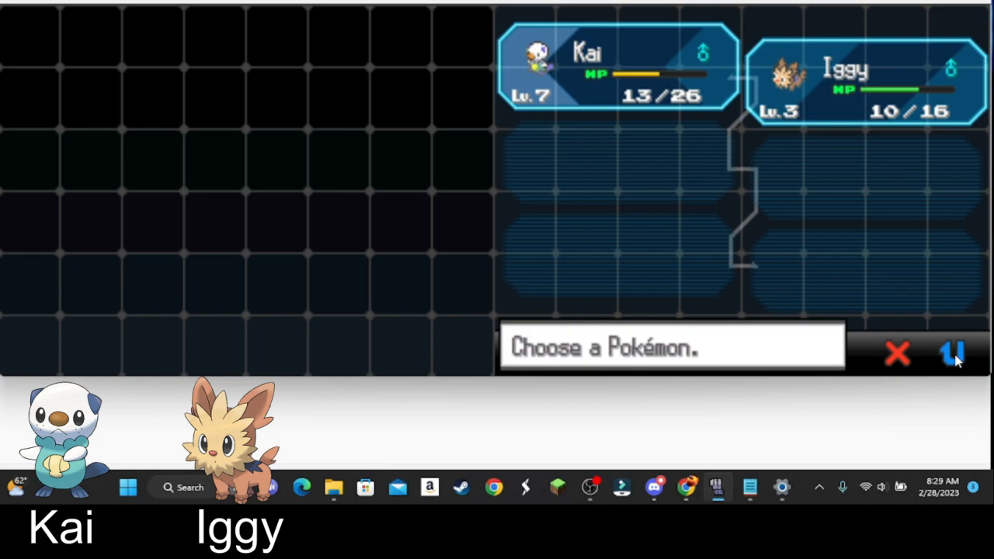
{"action": "left_click", "coordinate": [898, 353]}
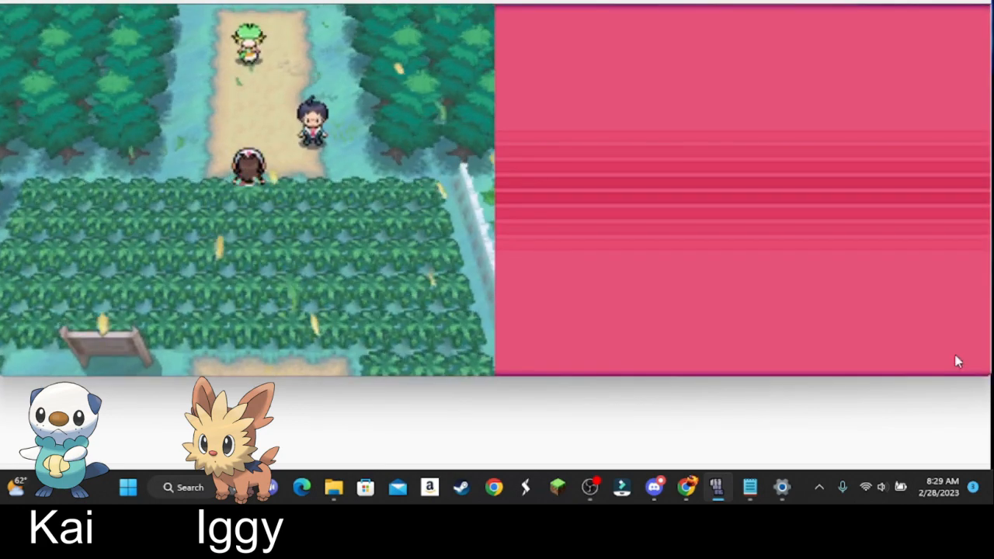